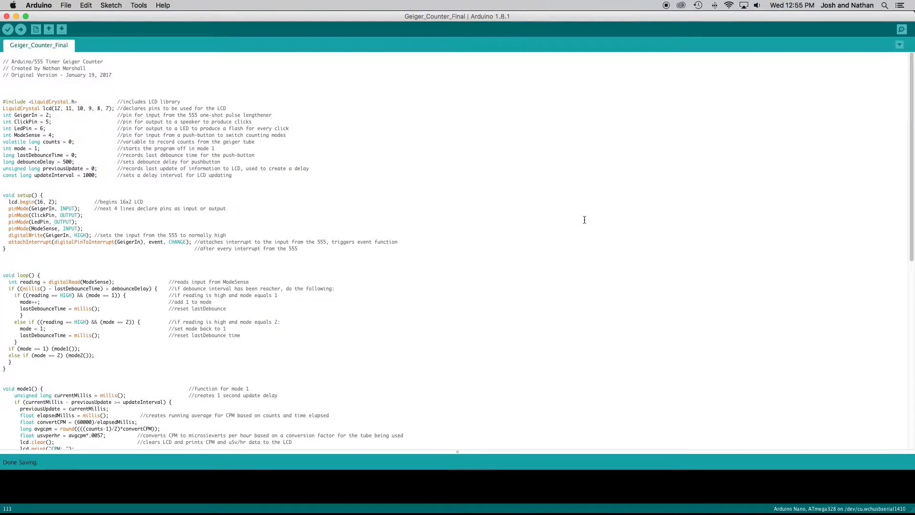
{"action": "mouse_move", "coordinate": [912, 127]}
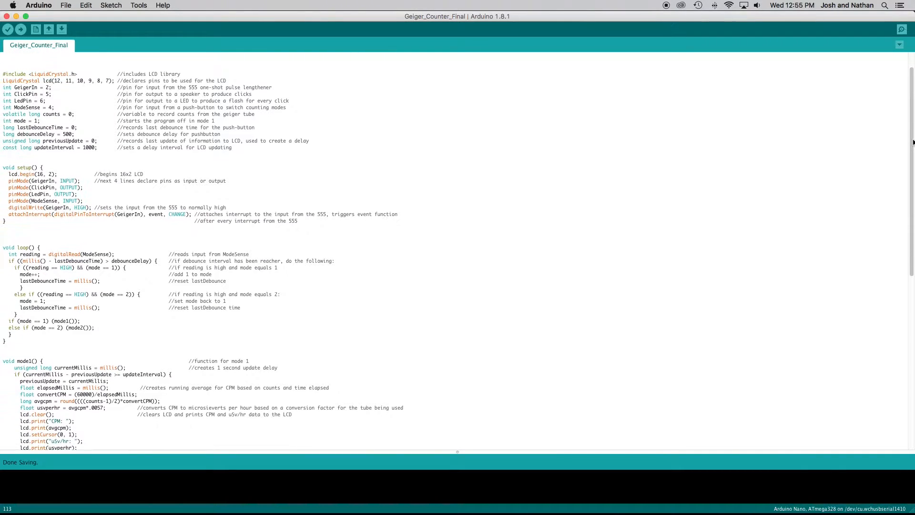
- Scroll down through the sketch and highlight the counts, mode and debounce variable declarations
{"action": "scroll", "scroll_direction": "down", "scroll_amount": 3}
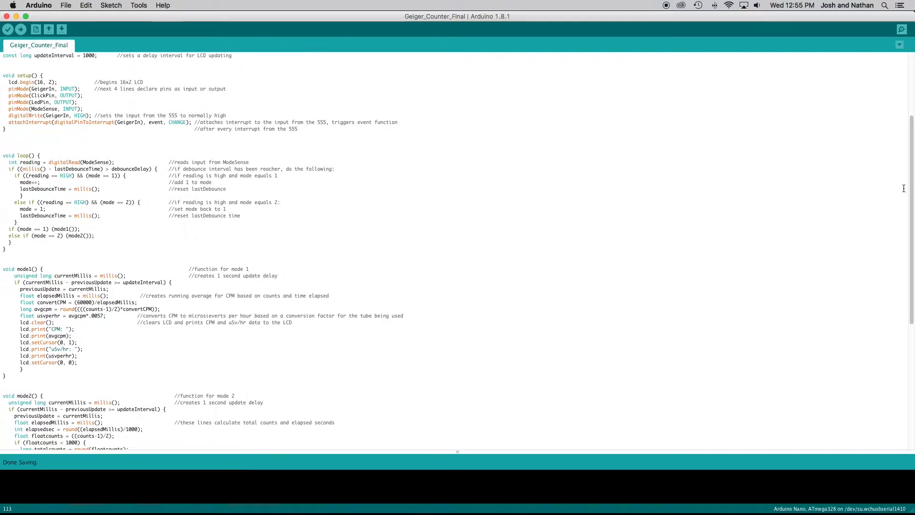
{"action": "scroll", "scroll_direction": "down", "scroll_amount": 3}
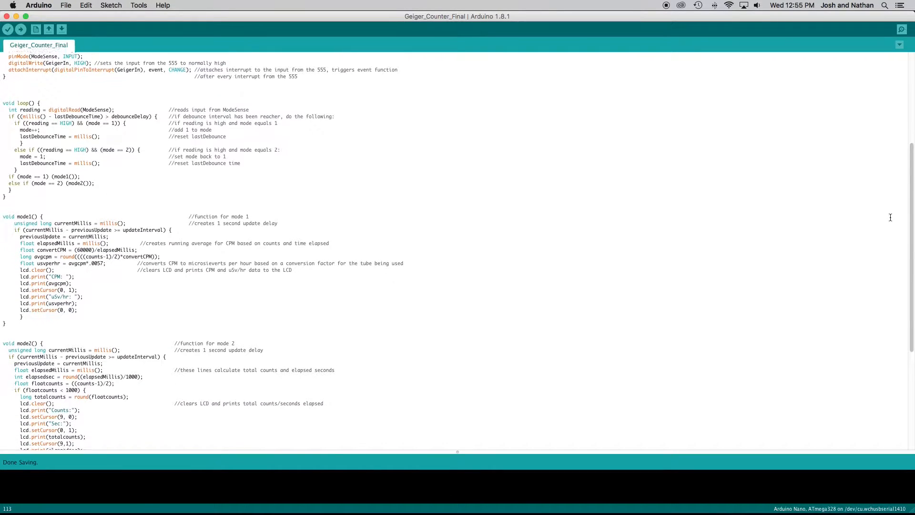
{"action": "scroll", "scroll_direction": "down", "scroll_amount": 3}
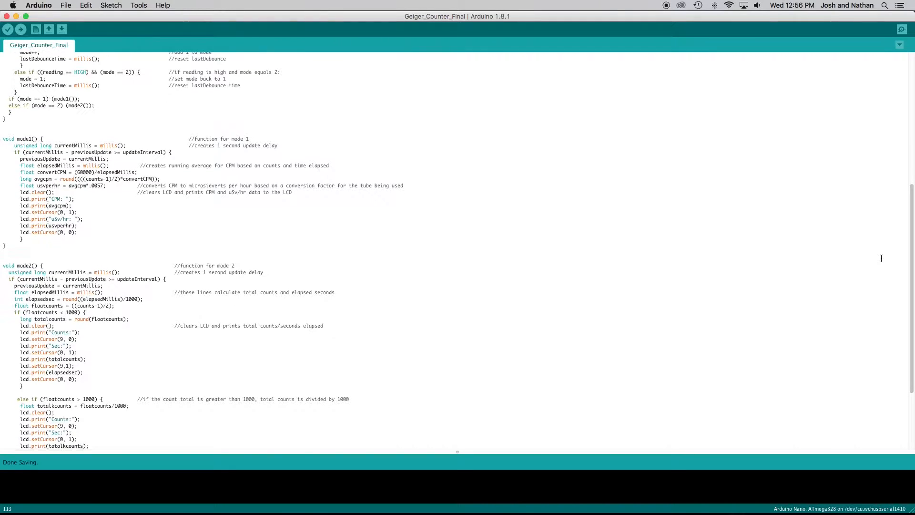
{"action": "scroll", "scroll_direction": "down", "scroll_amount": 3}
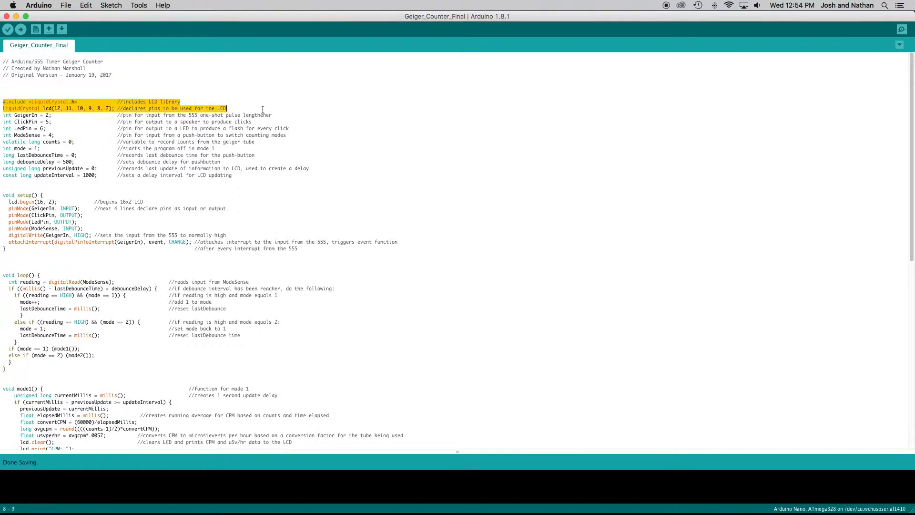
{"action": "mouse_move", "coordinate": [282, 109]}
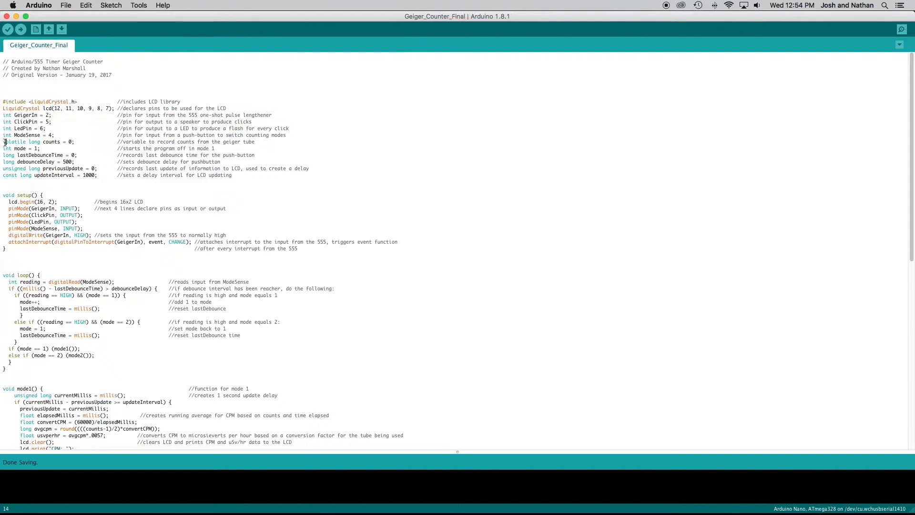
{"action": "left_click_drag", "start_coordinate": [3, 142], "coordinate": [99, 162]}
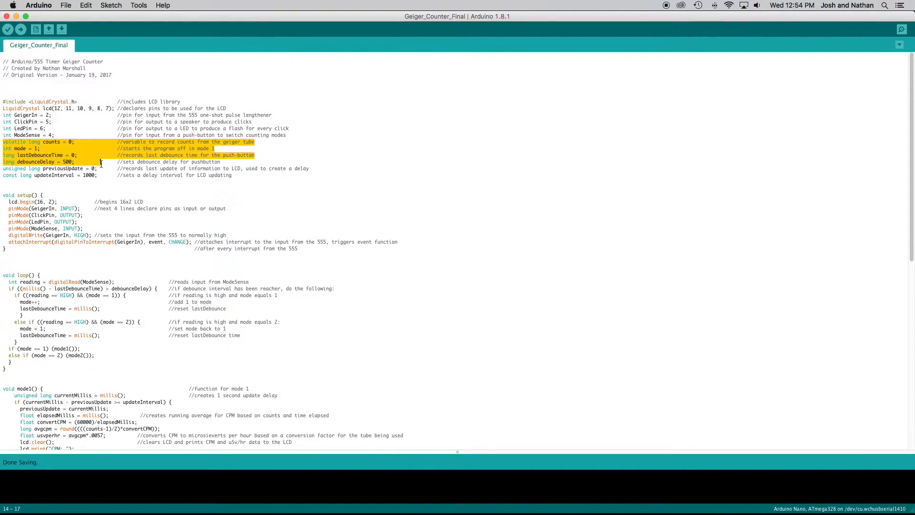
{"action": "left_click_drag", "start_coordinate": [100, 162], "coordinate": [245, 175]}
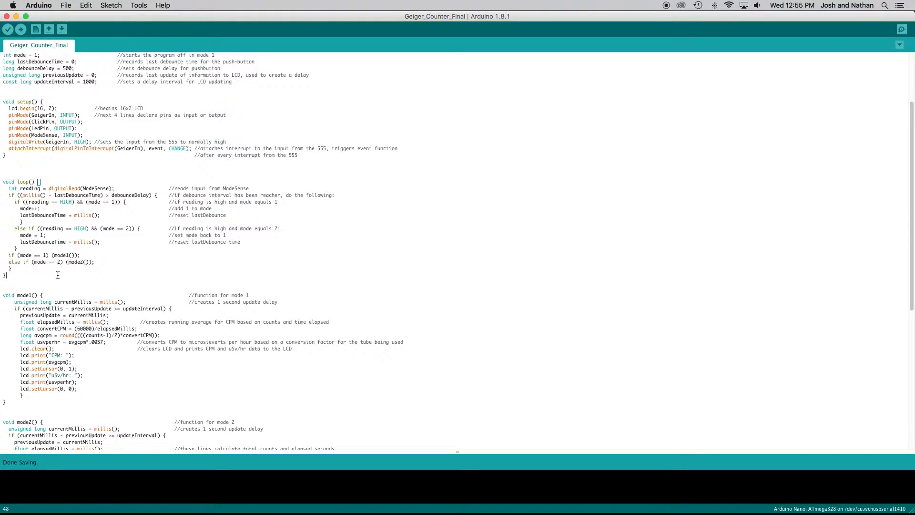
- Scroll past mode1() to reveal the mode2() and event() functions
{"action": "scroll", "scroll_direction": "down", "scroll_amount": 3}
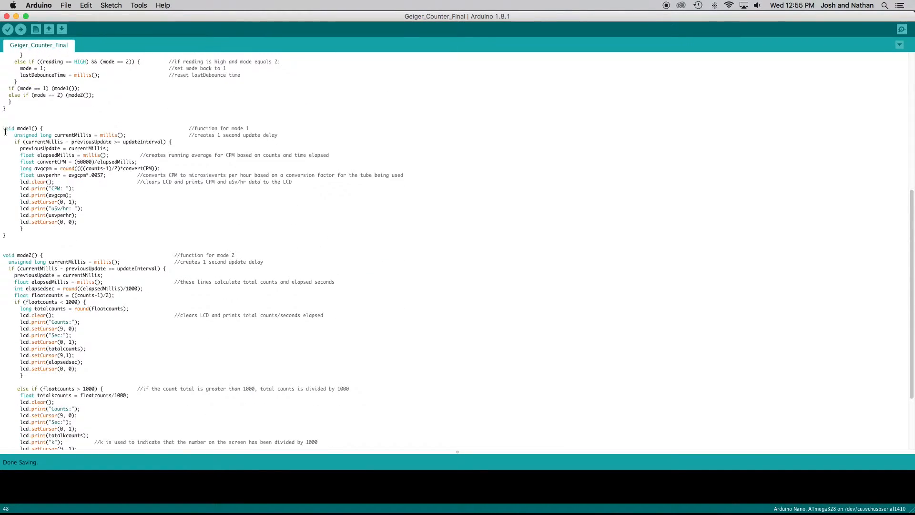
{"action": "left_click_drag", "start_coordinate": [3, 128], "coordinate": [23, 228]}
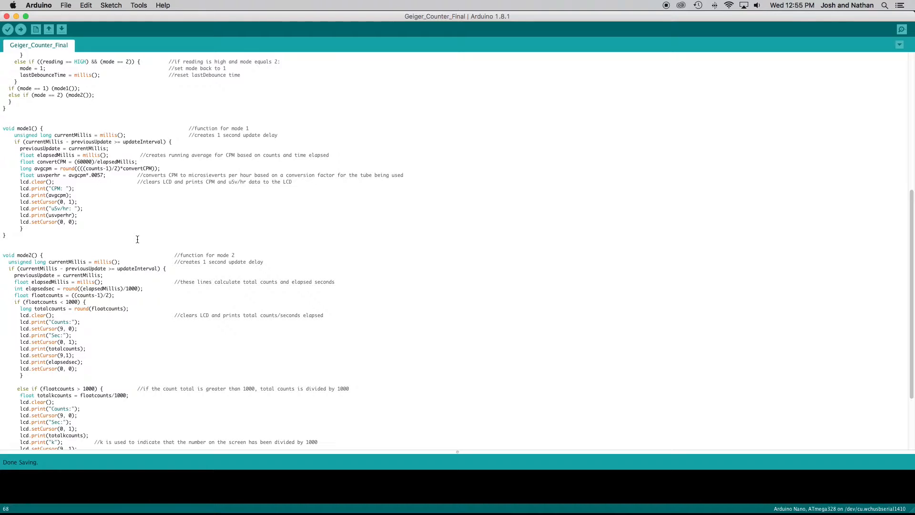
{"action": "scroll", "scroll_direction": "down", "scroll_amount": 3}
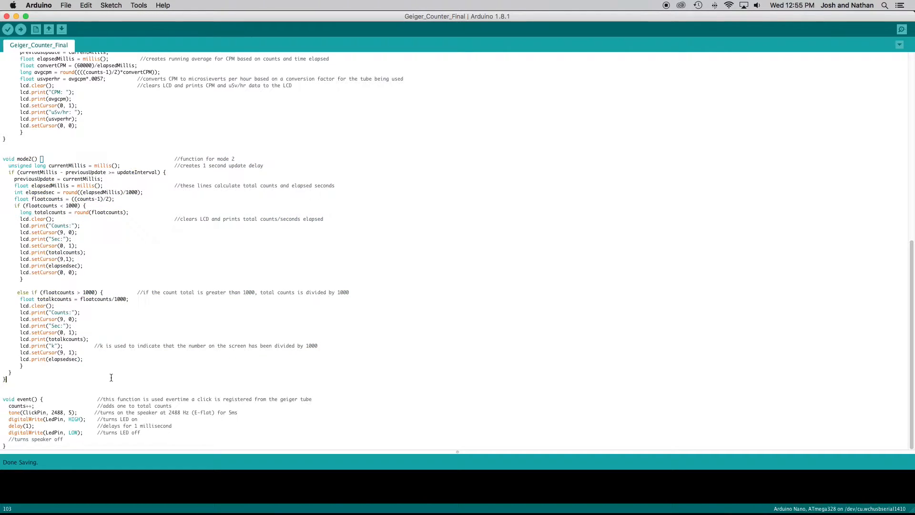
{"action": "mouse_move", "coordinate": [119, 377]}
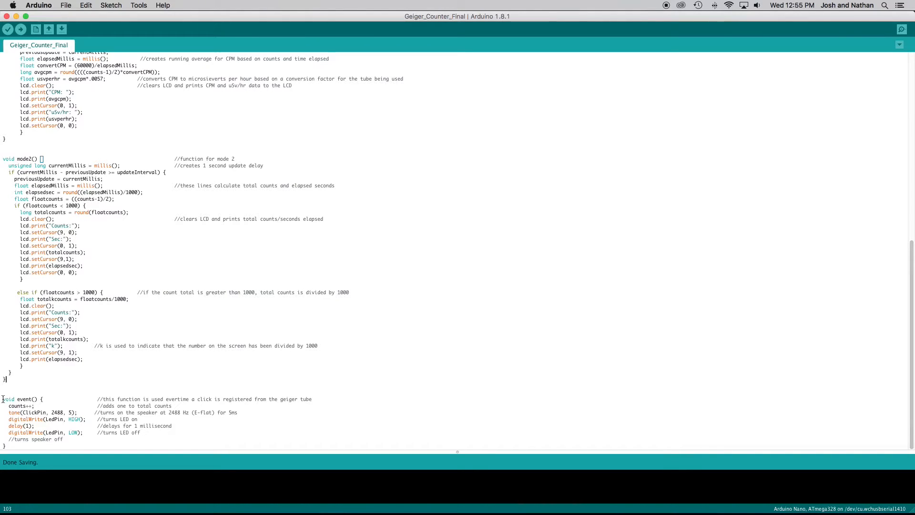
- Highlight the entire event() function from its first line to its closing brace
{"action": "left_click_drag", "start_coordinate": [3, 398], "coordinate": [85, 443]}
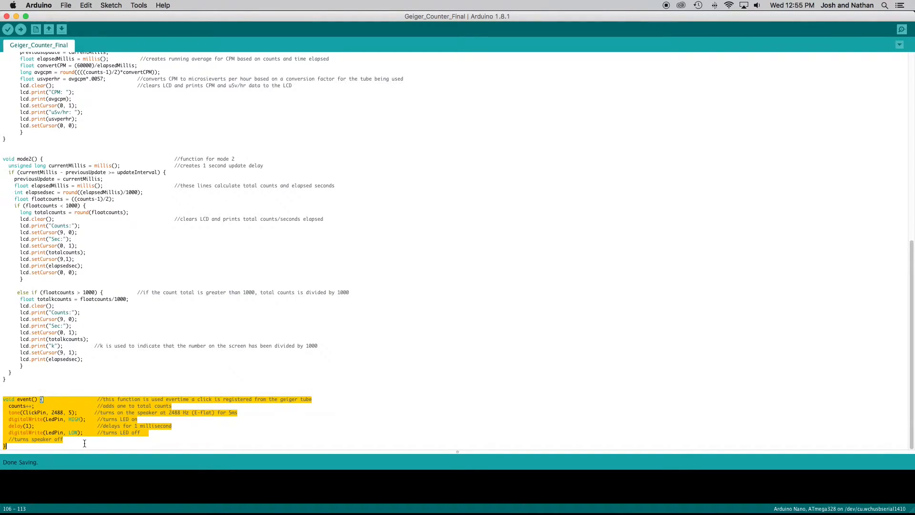